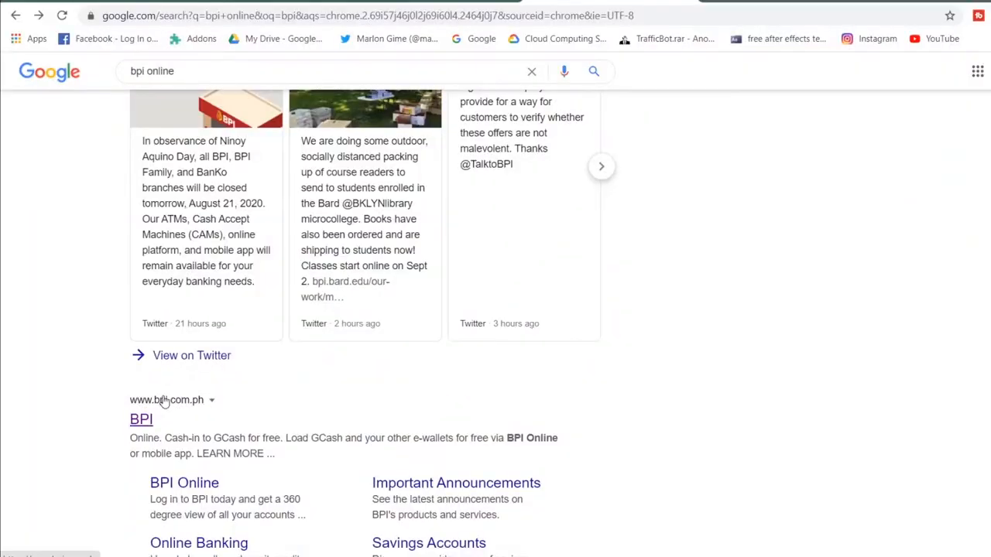
Go from the BPI search result through Ways to Bank > Online to the BPI Online login
click(141, 419)
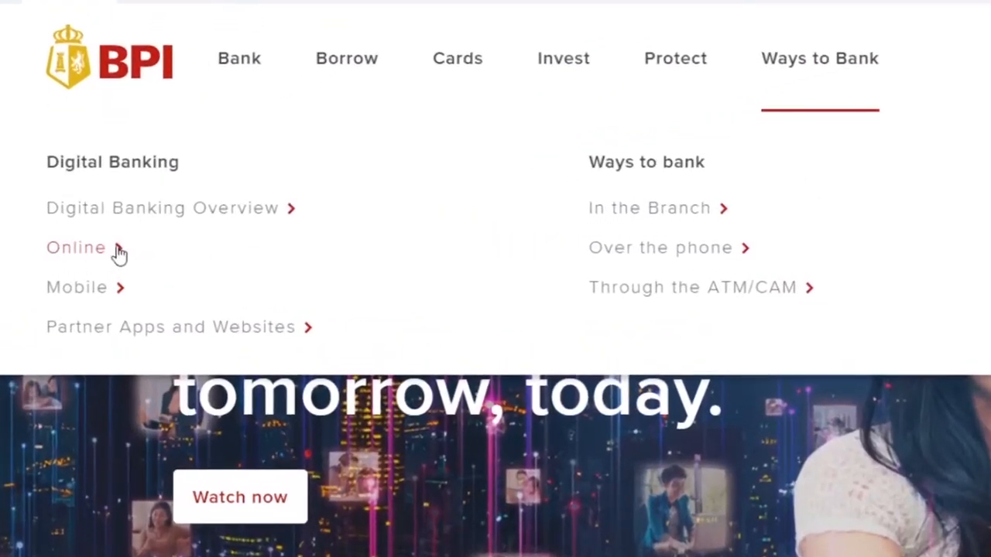
click(76, 247)
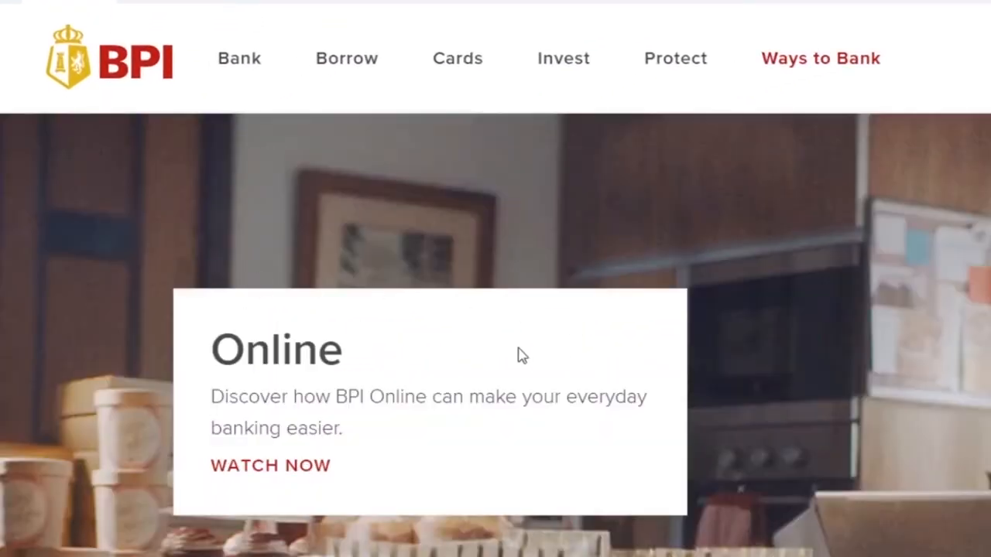
scroll(down, 3)
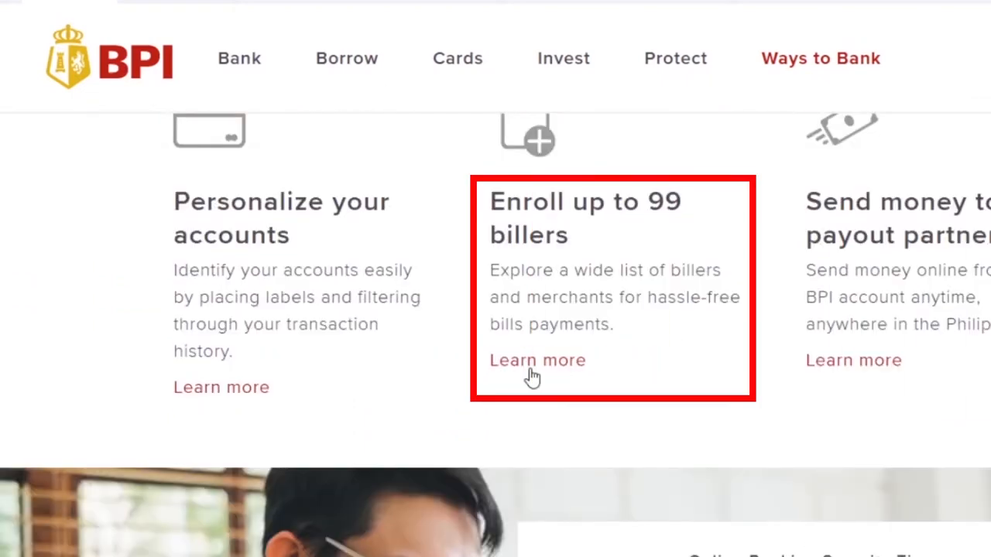
click(537, 359)
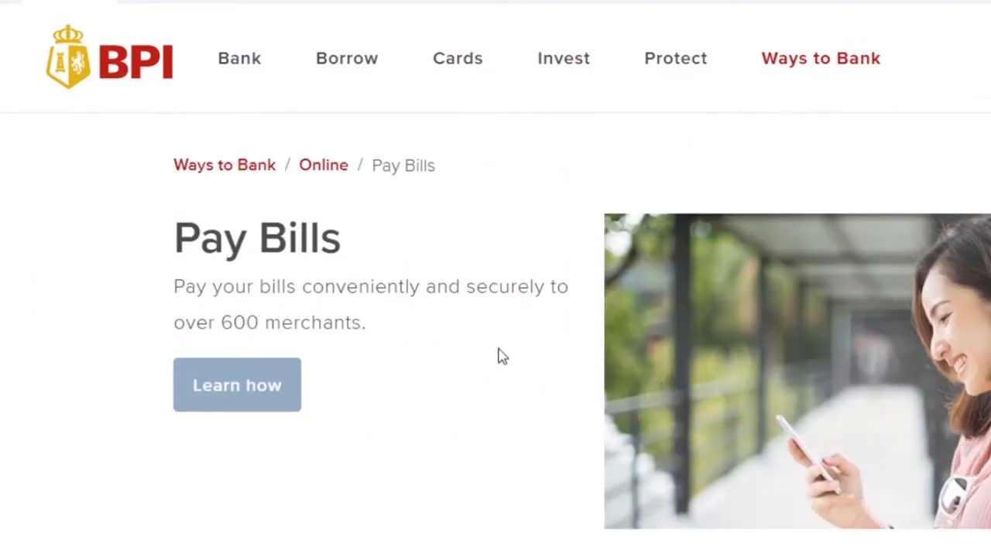
scroll(down, 3)
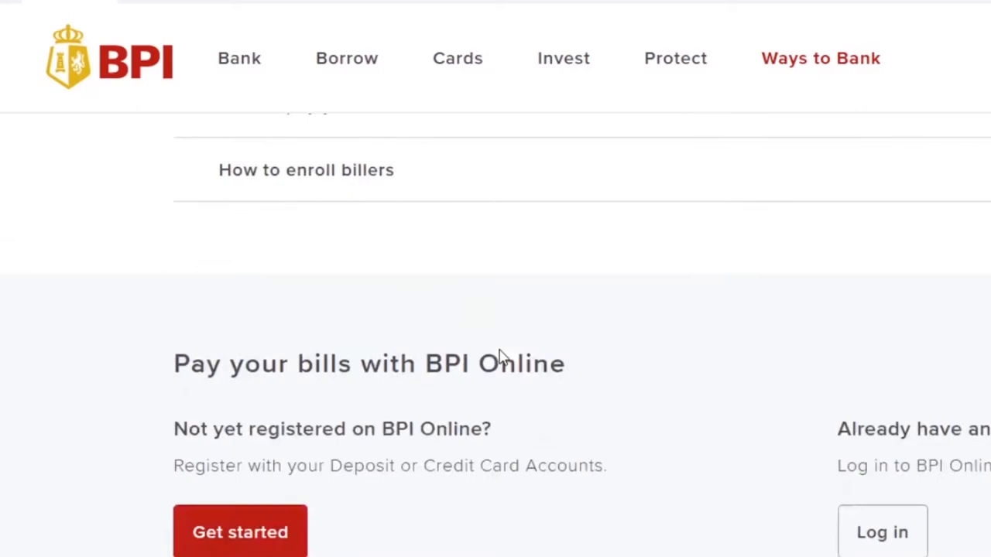
click(881, 532)
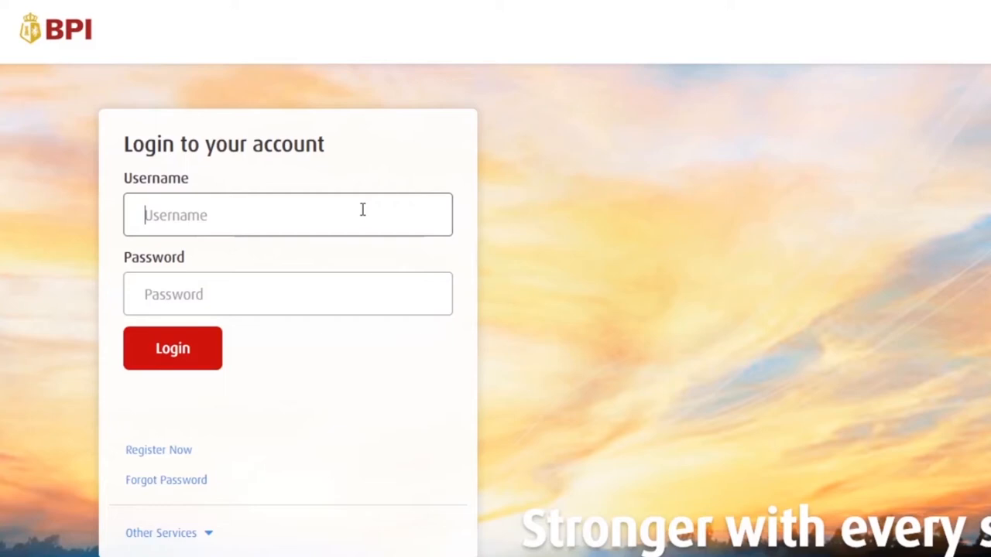
Log in to BPI Online with the account username and password
click(287, 214)
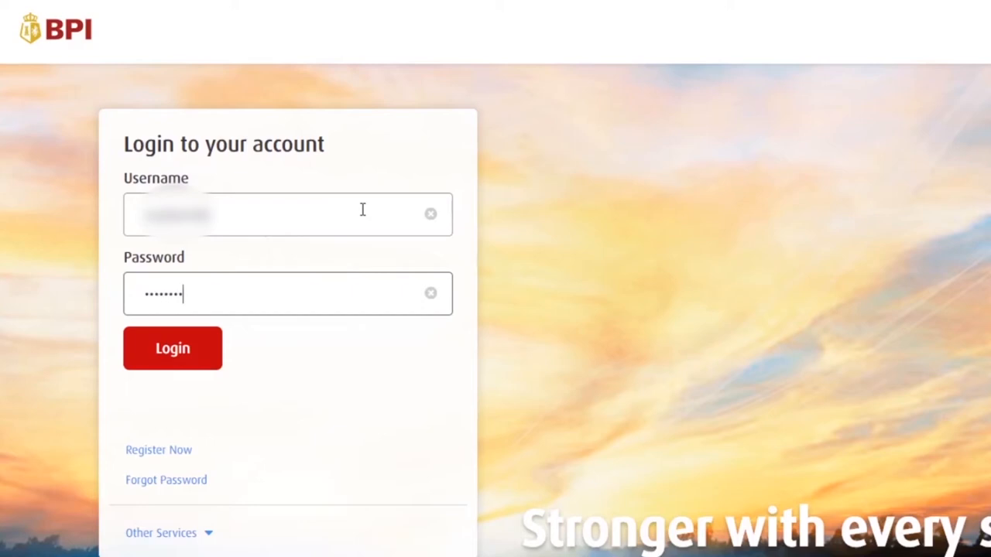
click(172, 347)
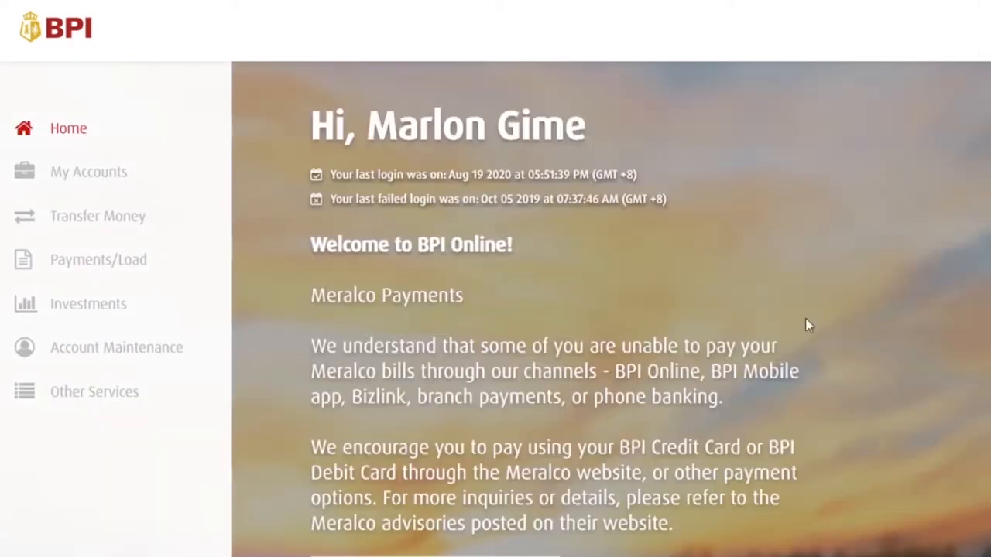
Go to Account Maintenance > Manage Recipients and start adding a new recipient
click(93, 391)
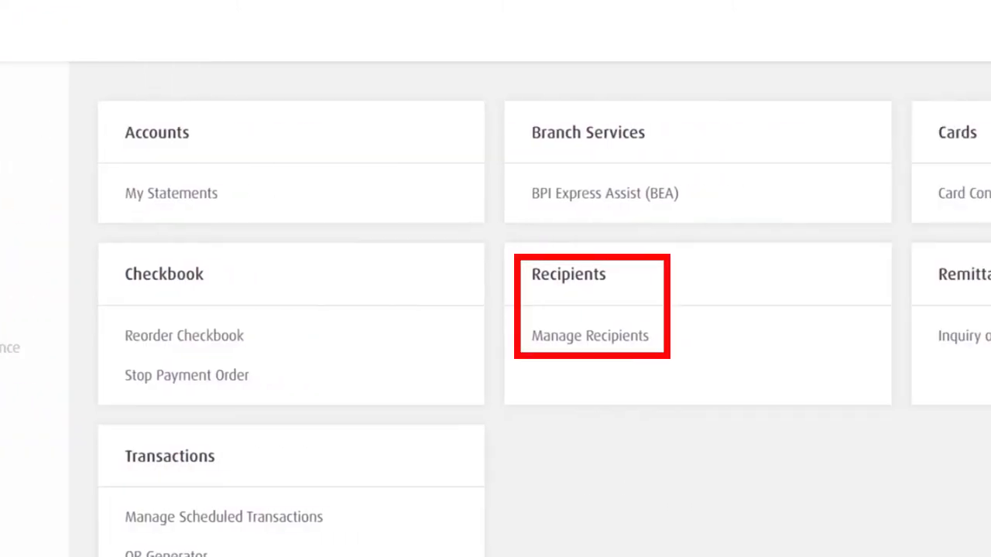
click(590, 335)
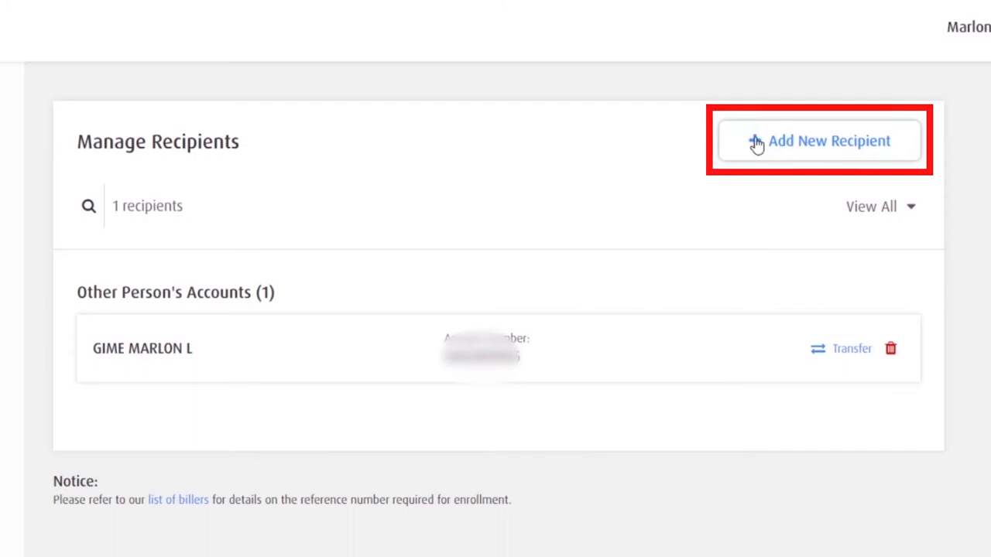
click(818, 140)
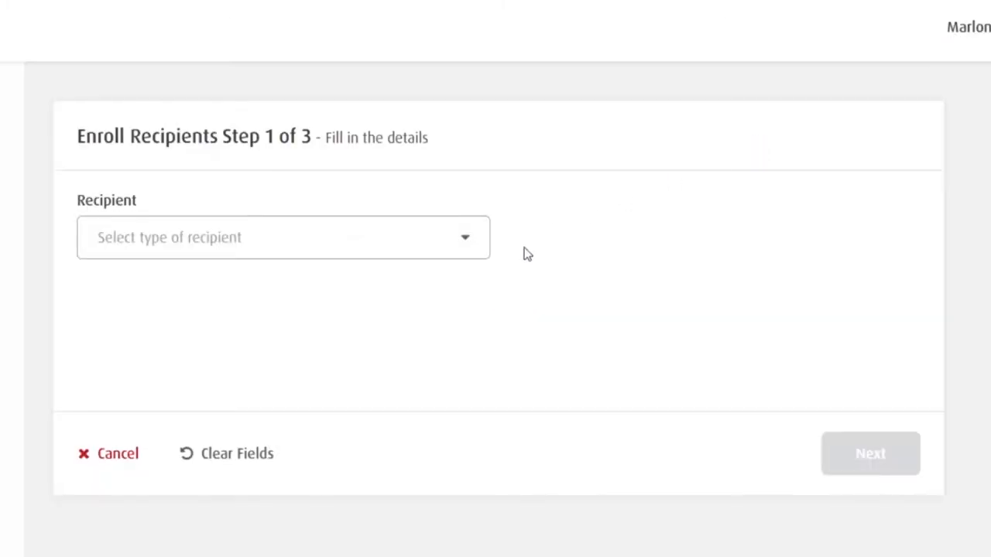
Choose recipient type Billers and select BANKARD | RCBC by searching 'rcb'
click(282, 237)
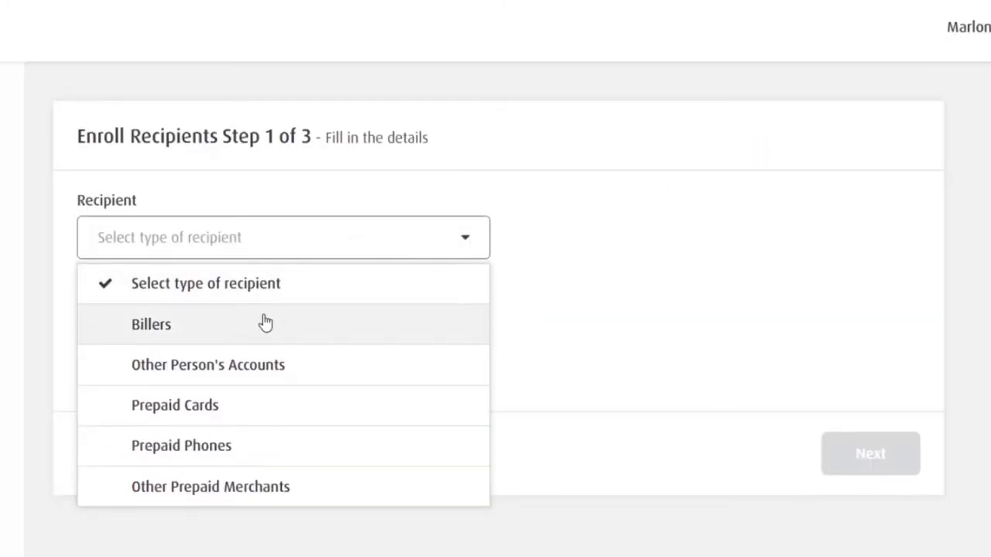
click(151, 324)
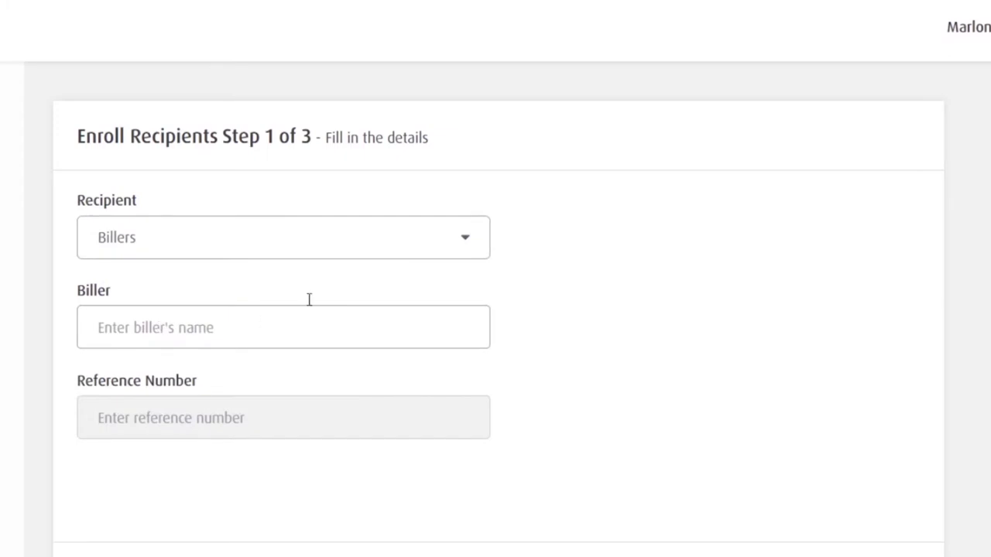
click(282, 327)
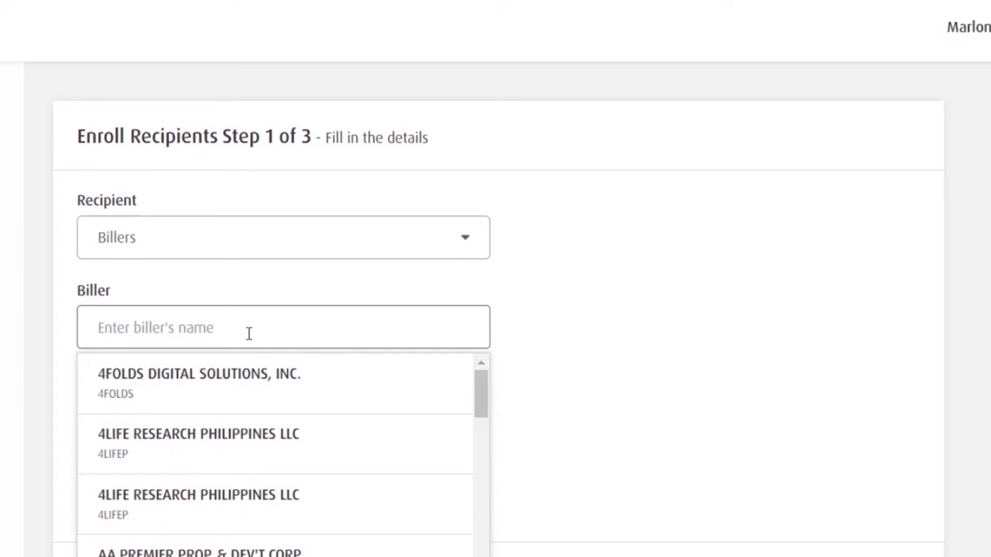
text(rcbc)
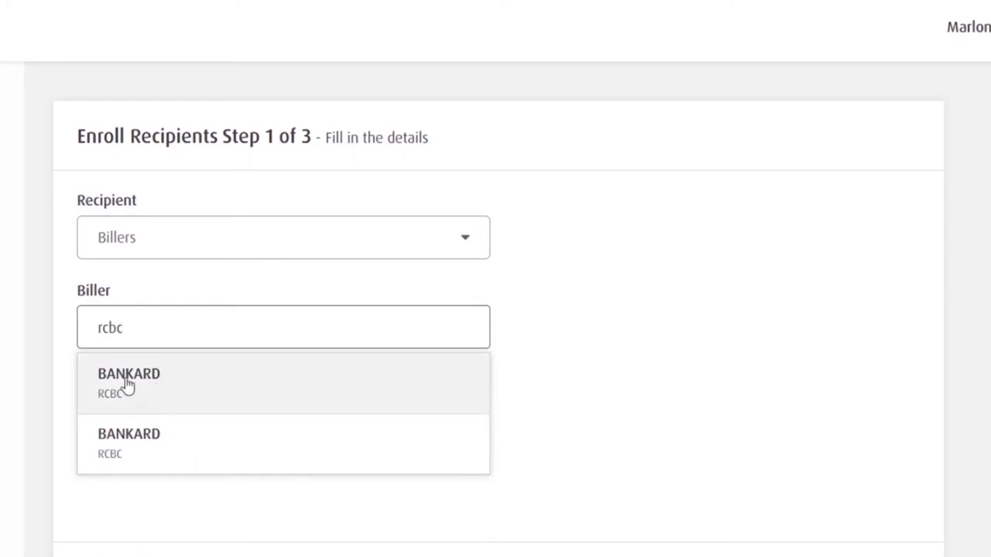
click(128, 383)
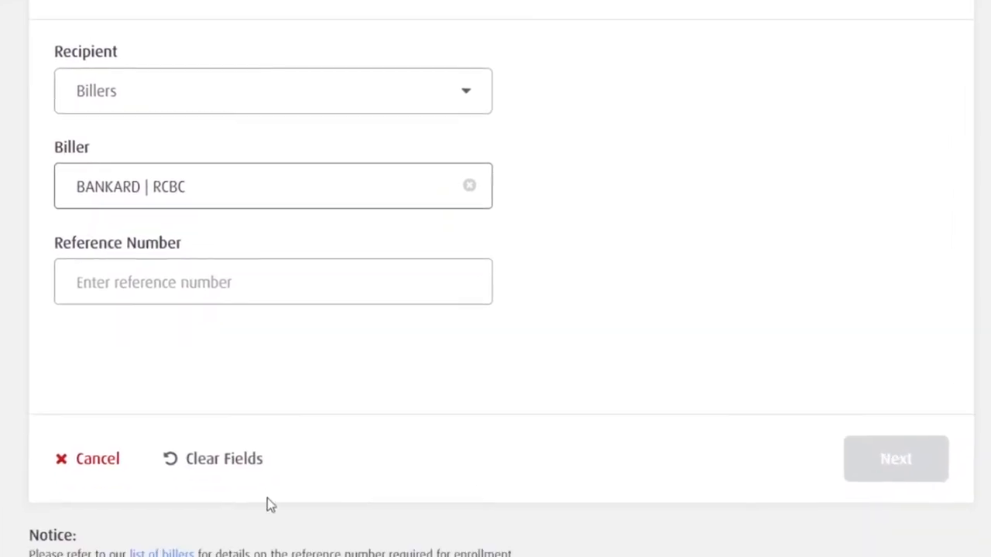
Enter the biller reference number and continue to the review step
click(161, 552)
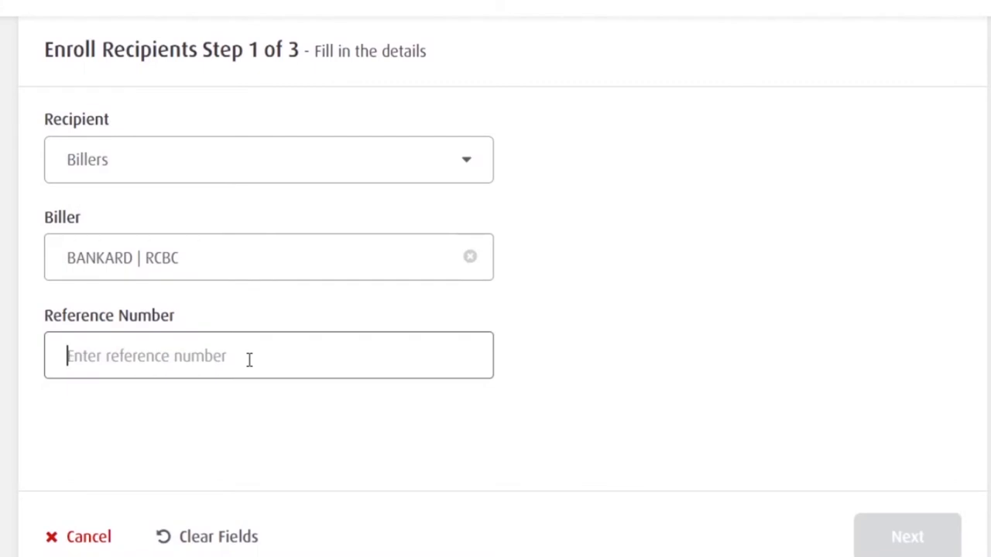
text(431)
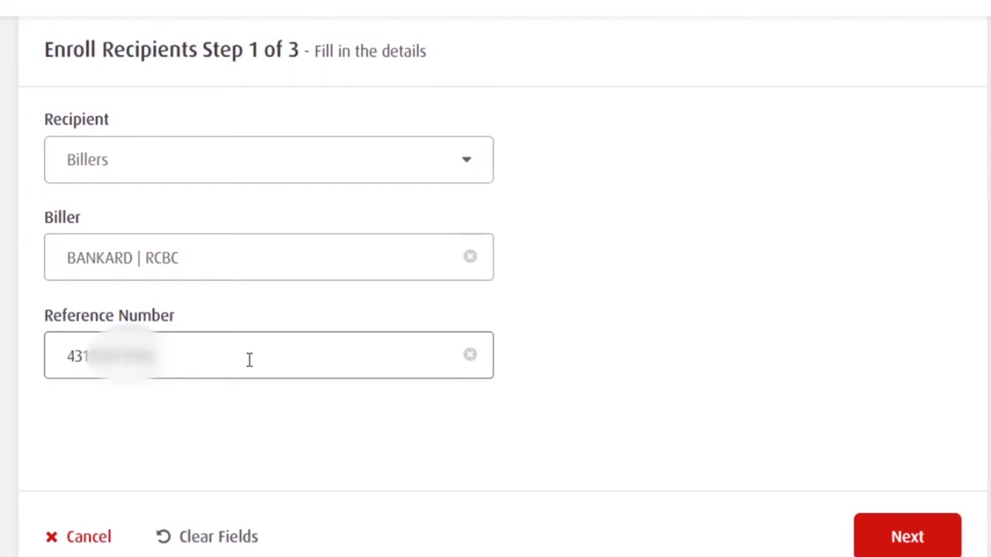
text(00)
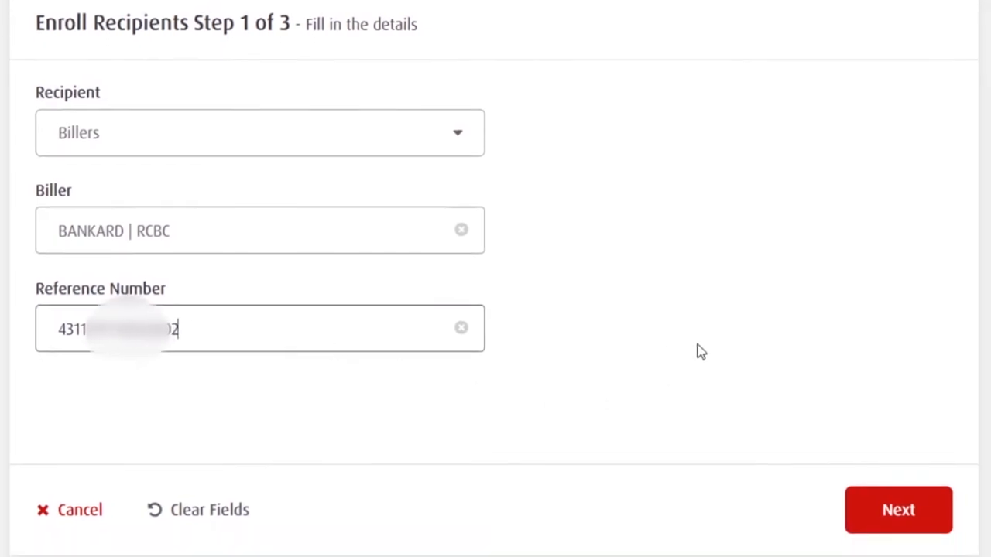
click(897, 509)
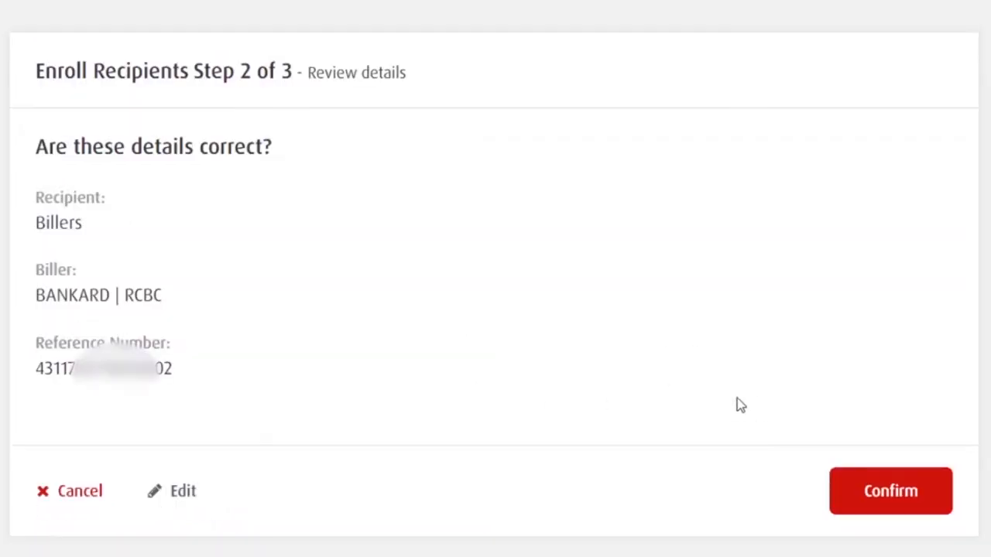
mouse_move(509, 363)
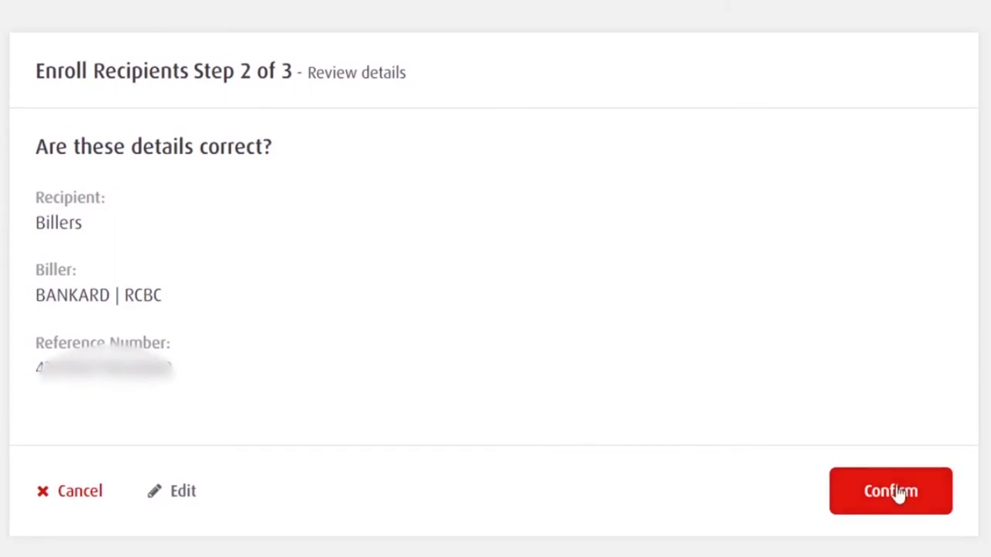
Confirm the BANKARD | RCBC enrollment and verify it with the SMS one-time PIN
click(890, 491)
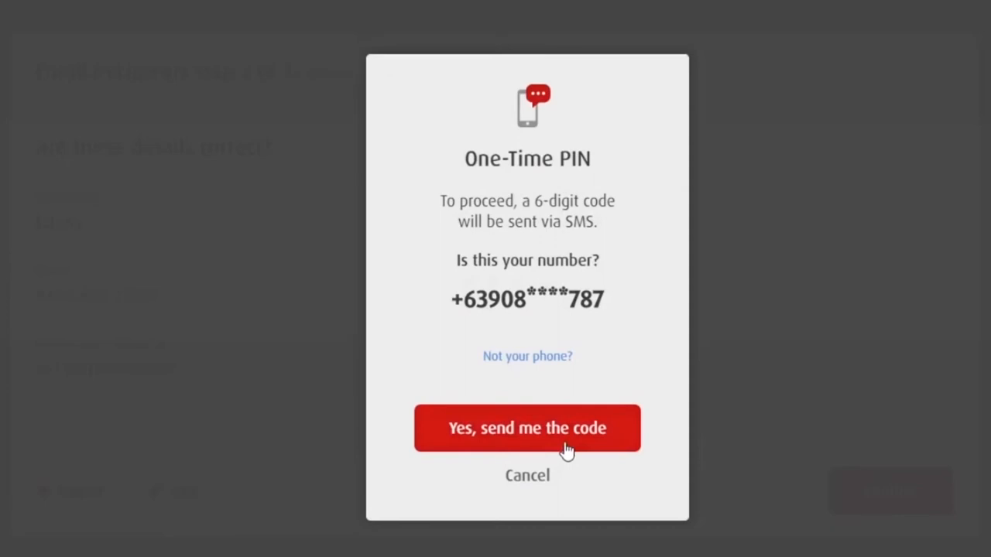
click(527, 428)
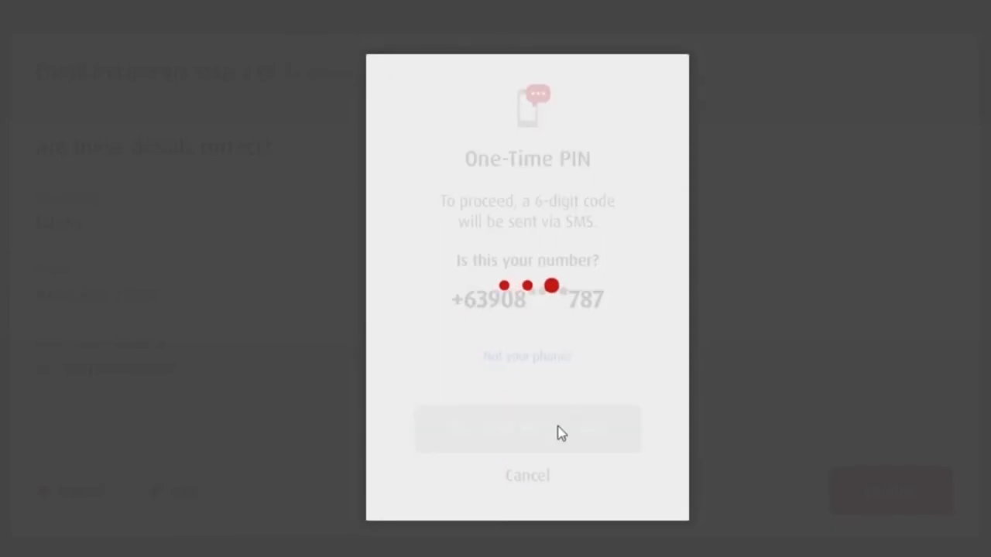
click(527, 430)
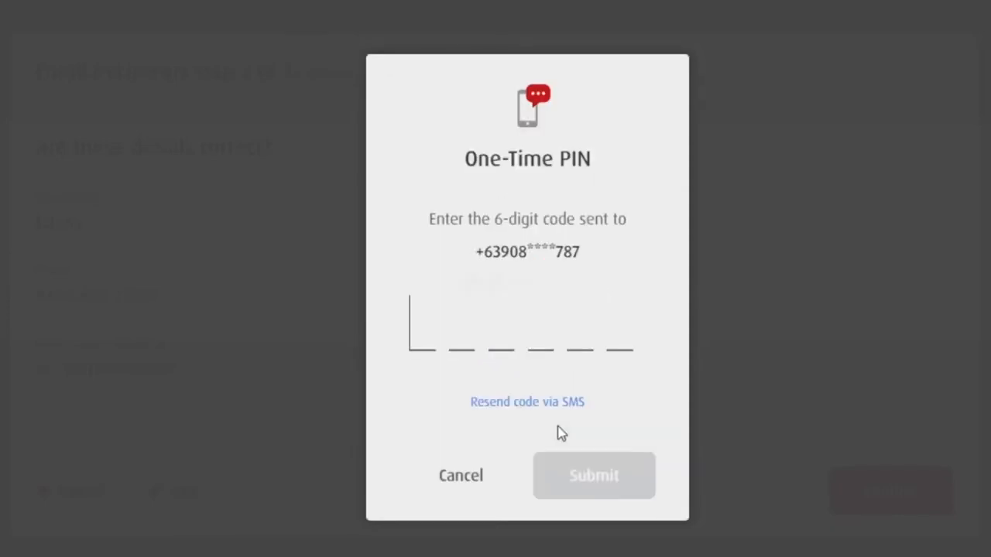
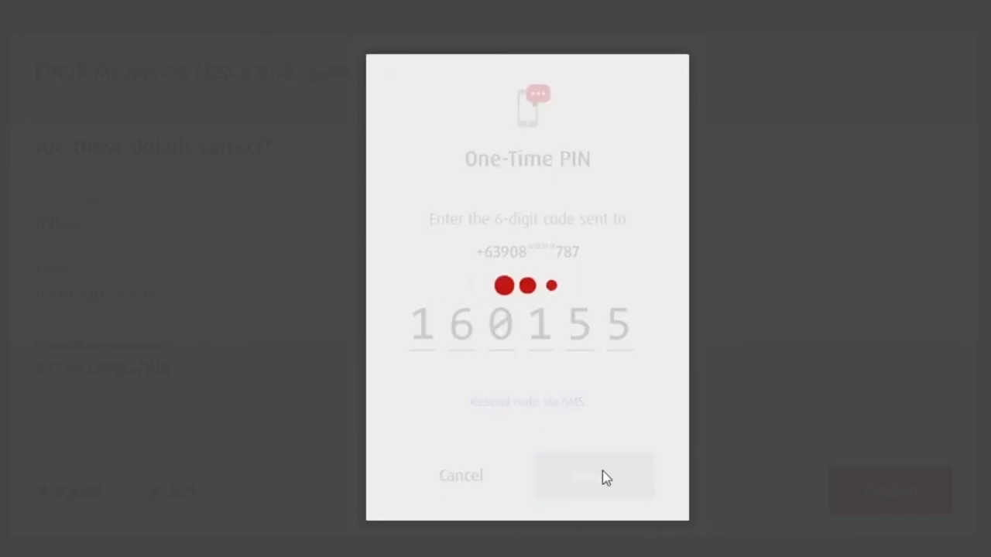
click(594, 476)
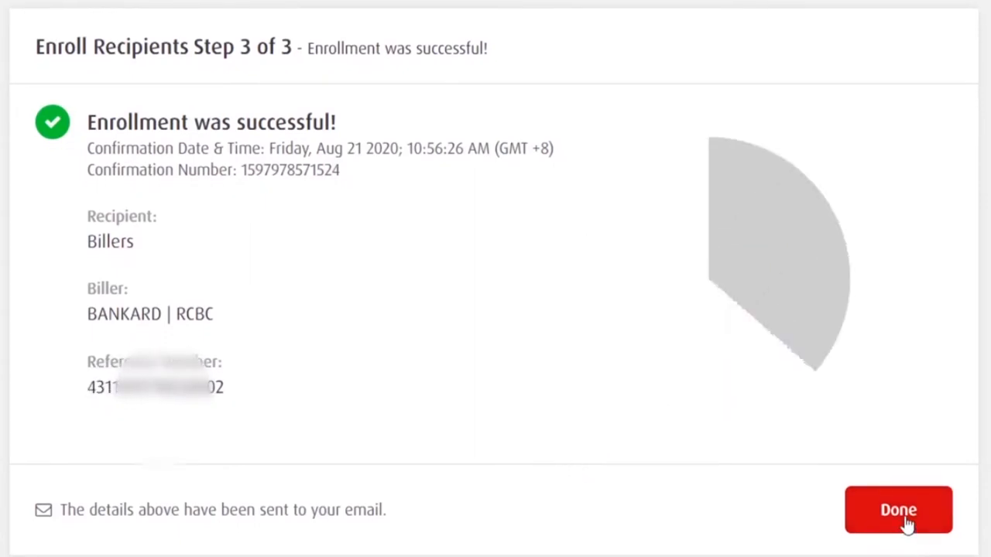
Finish the enrollment and return to the Manage Recipients list
click(898, 509)
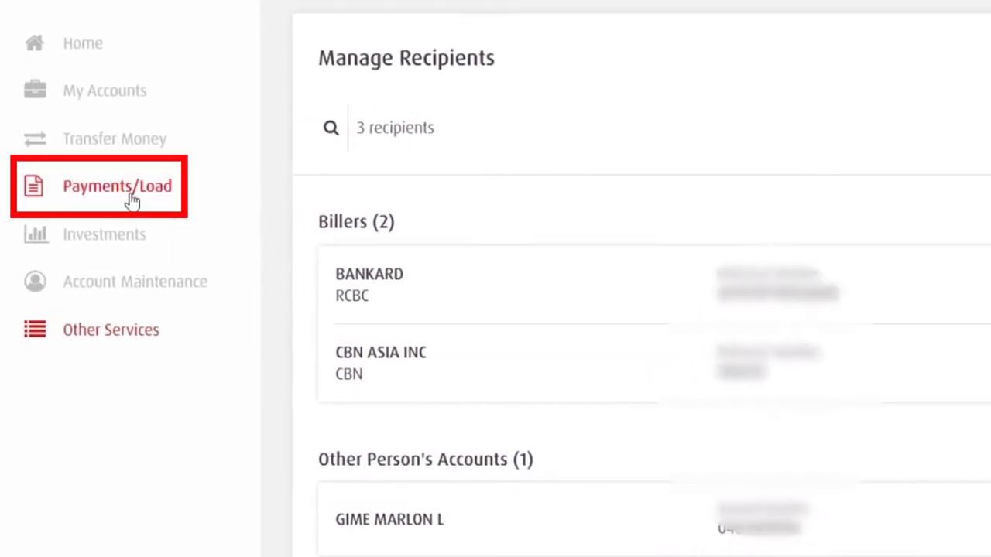
Start a PHP 2,998.61 bill payment from the savings account to the RCBC biller
click(117, 186)
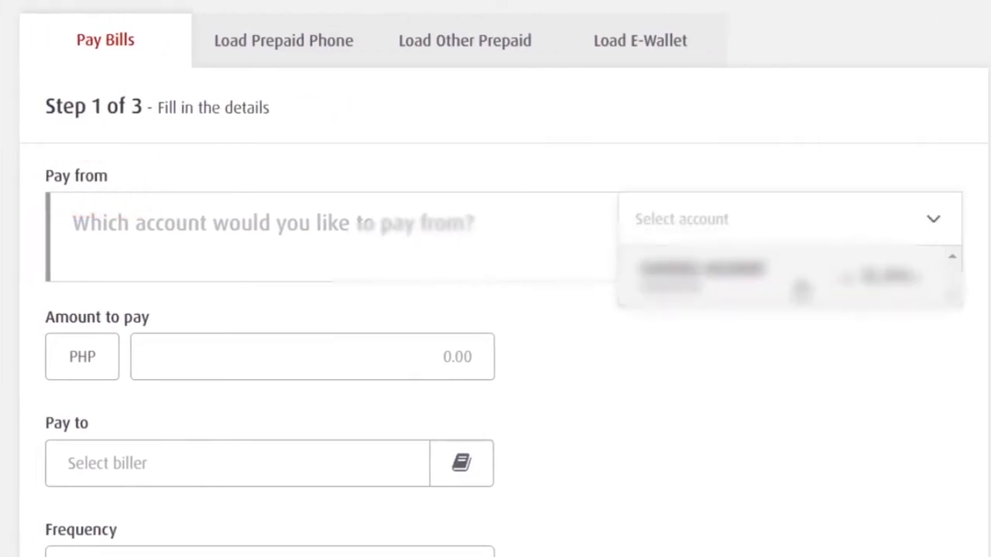
click(700, 275)
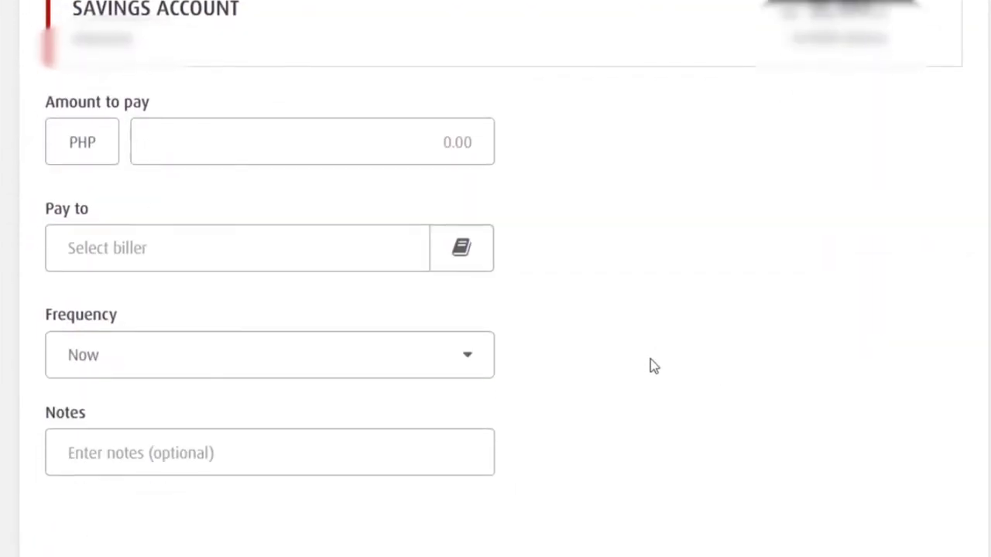
text(2998.61)
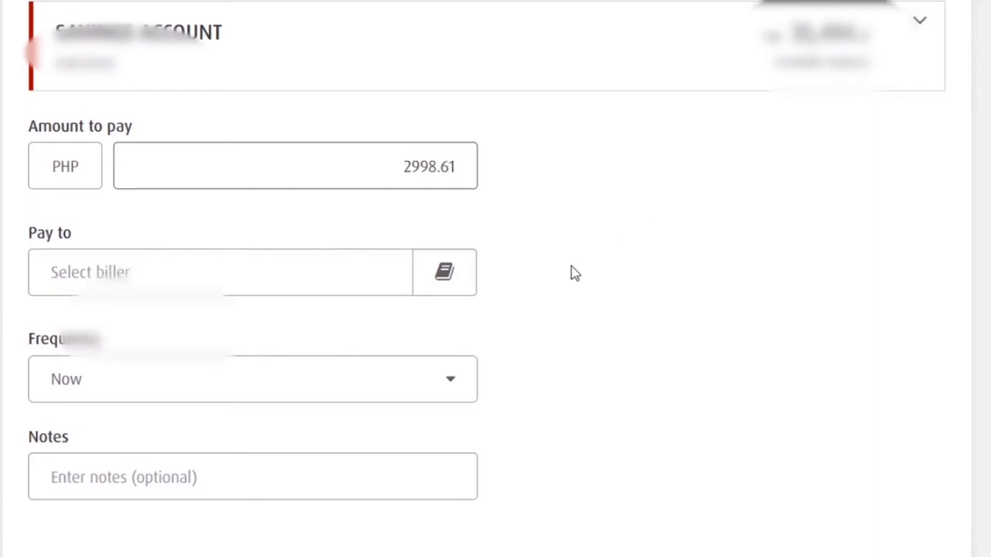
click(220, 272)
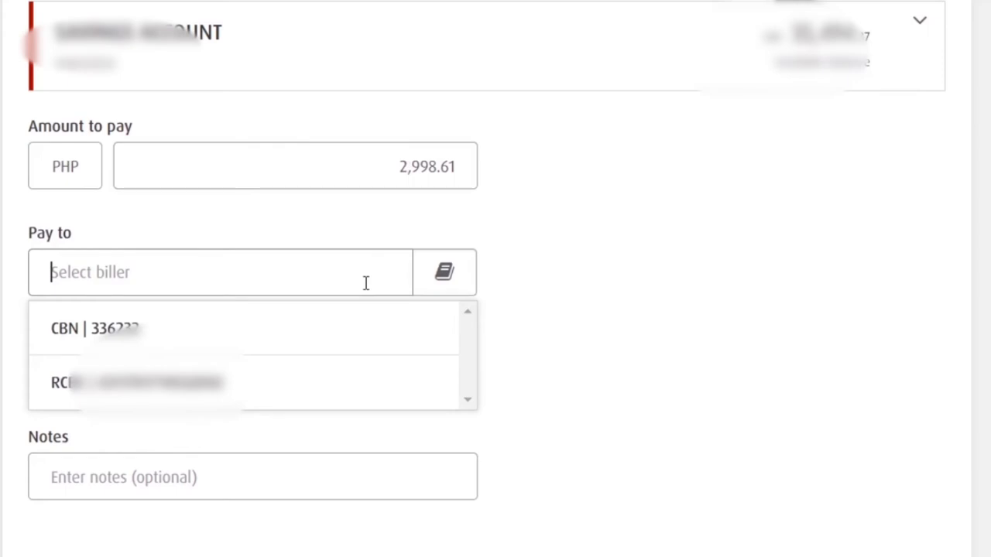
click(140, 382)
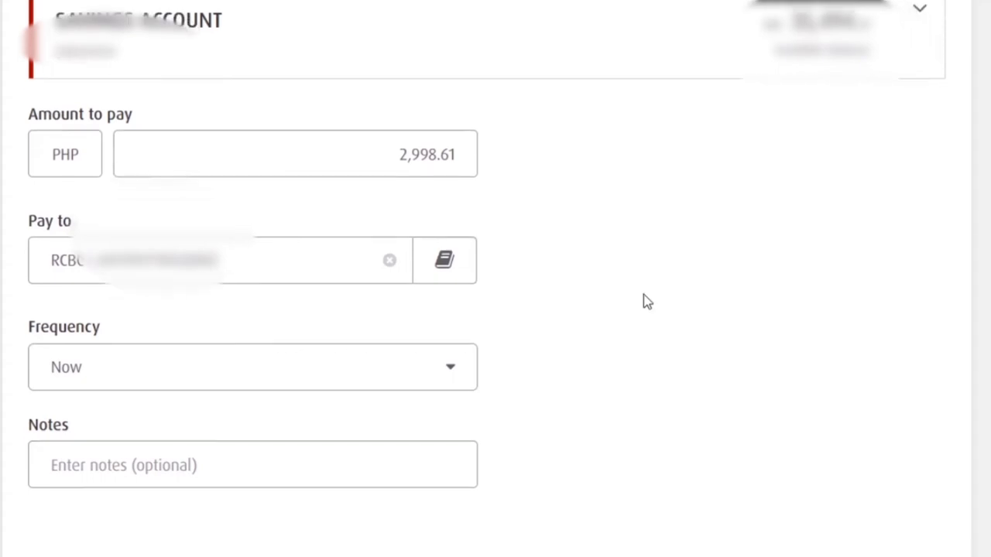
Add the payment note 'For the SOA dated 7.30.20 due date 8.24.20'
text(For the s)
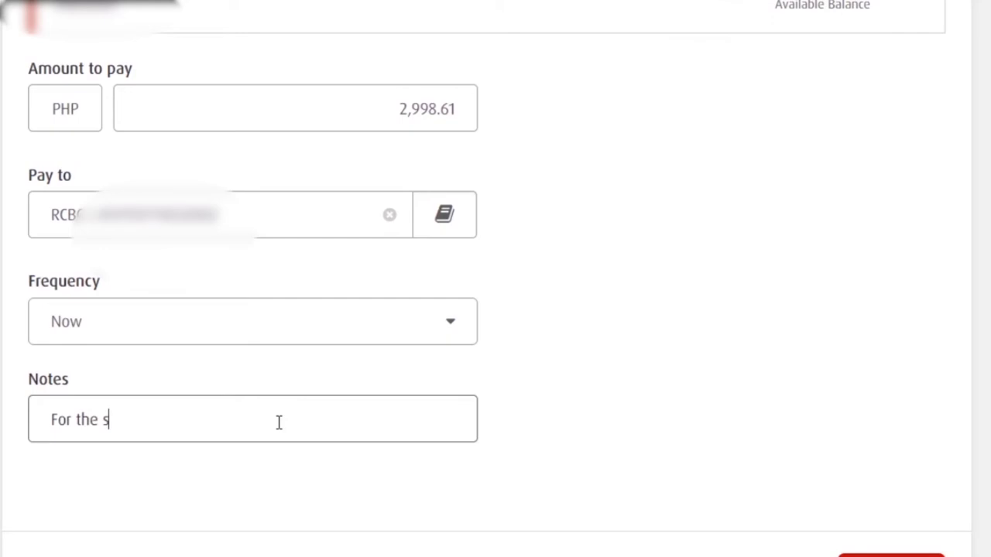
text(OA)
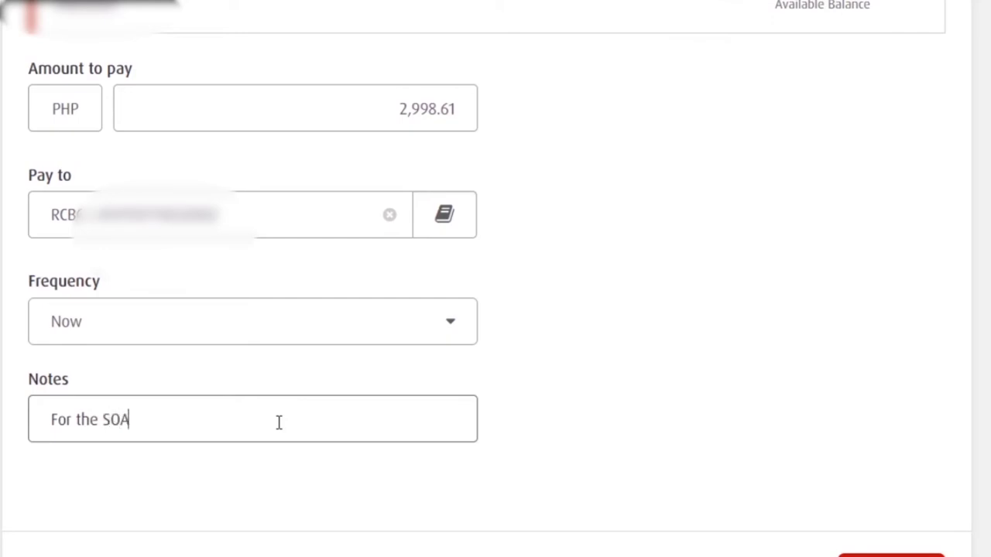
text(dated 7.30.)
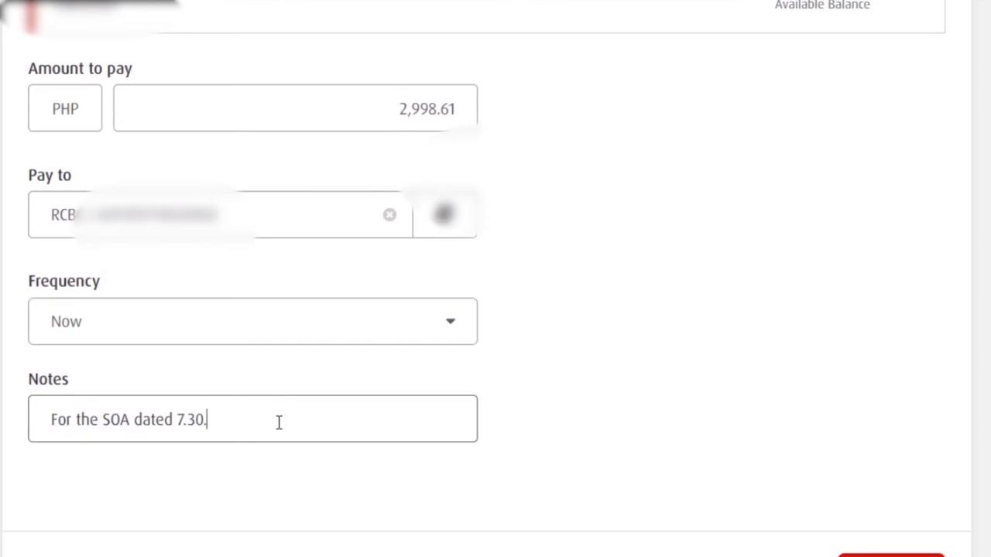
text(20 due date)
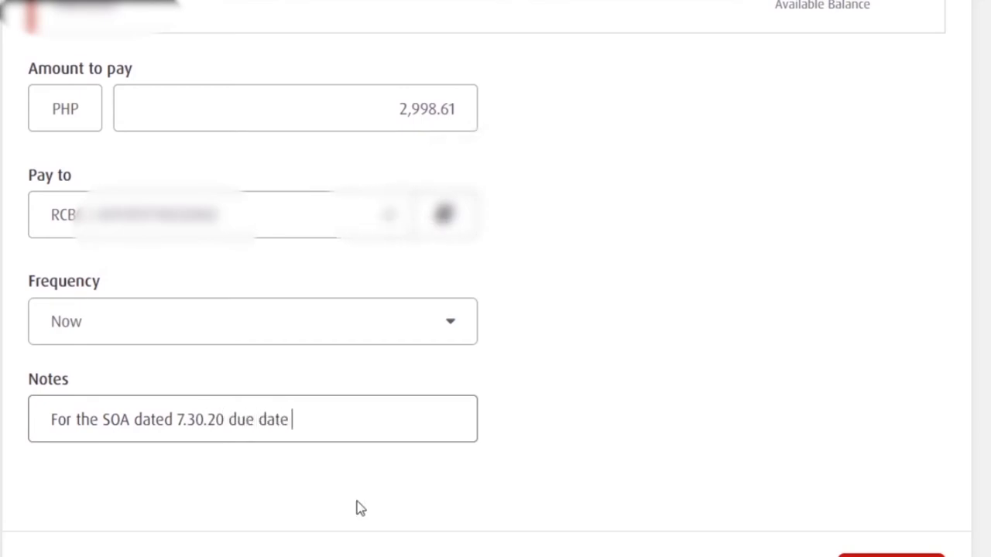
text(8.24.20)
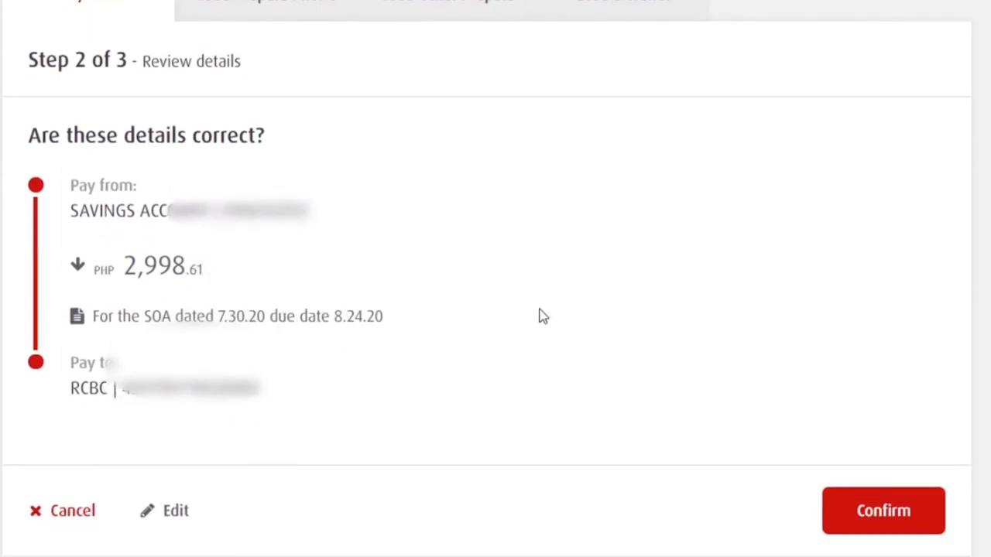
Confirm the PHP 2,998.61 RCBC payment and submit the SMS one-time PIN
click(882, 510)
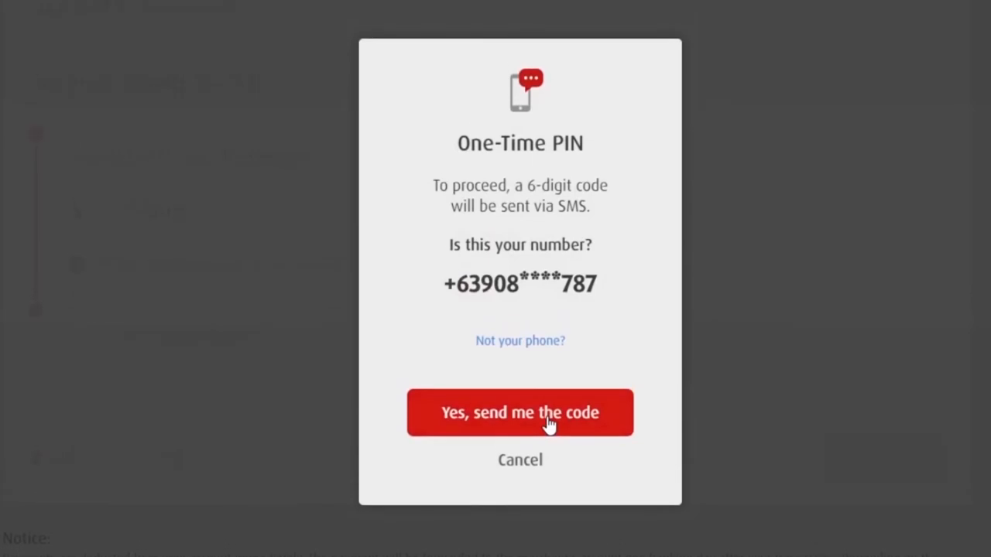
click(519, 412)
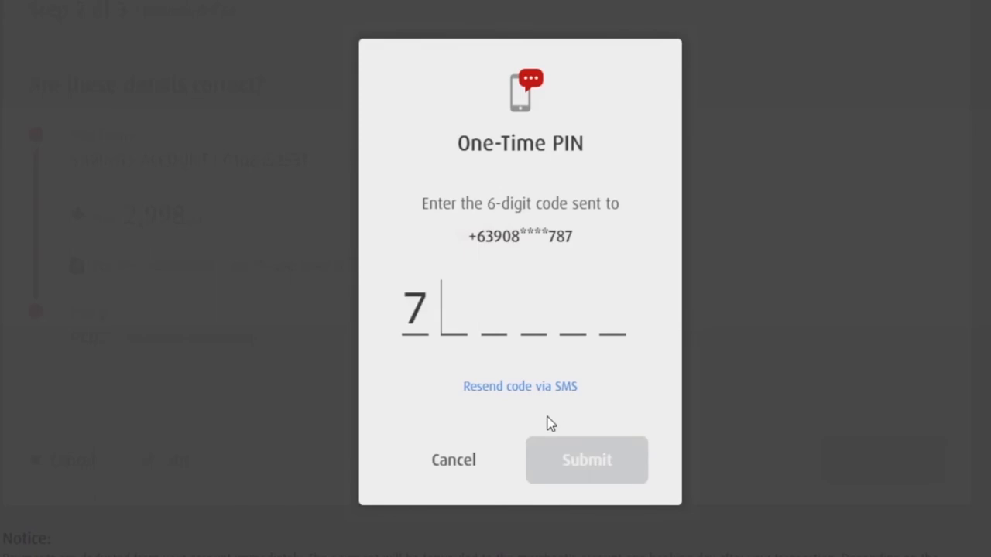
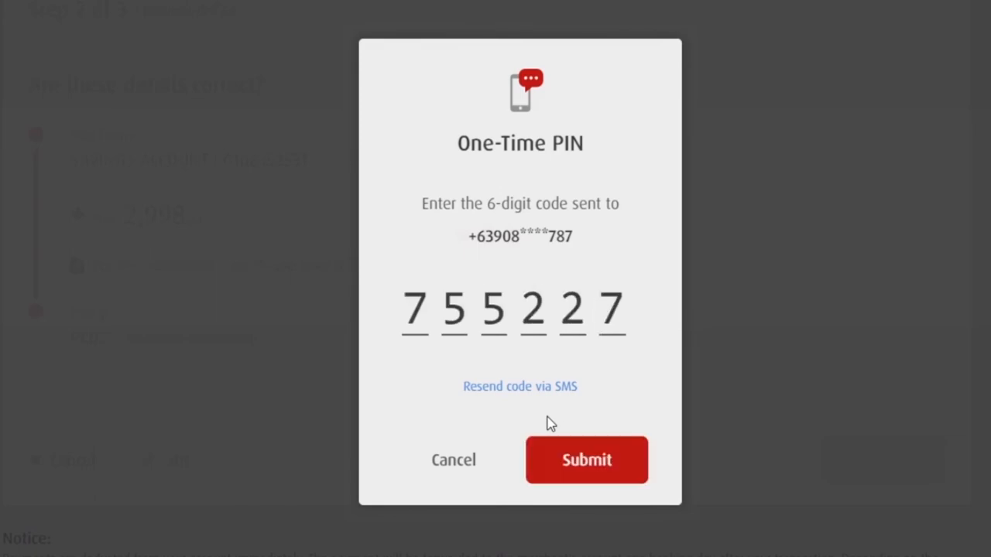
click(586, 460)
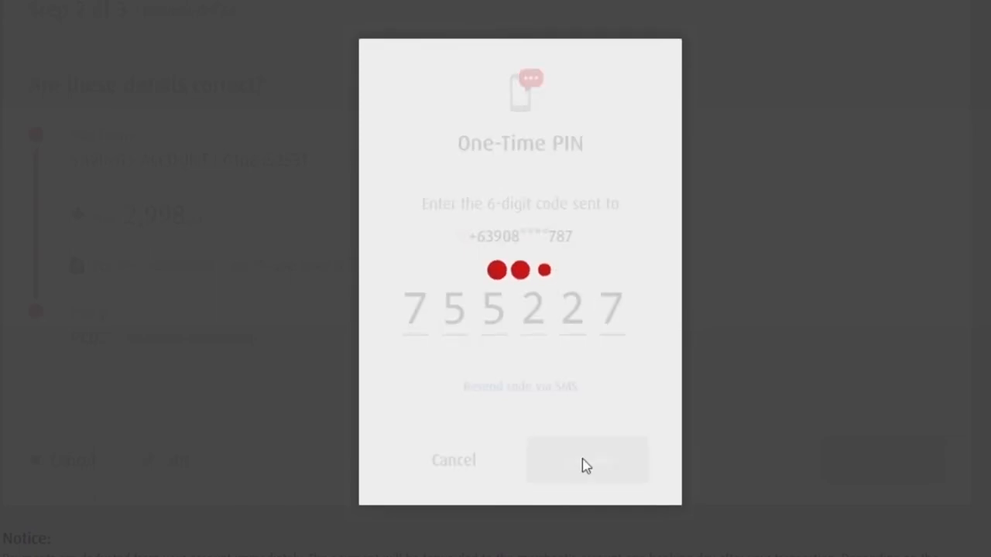
click(587, 459)
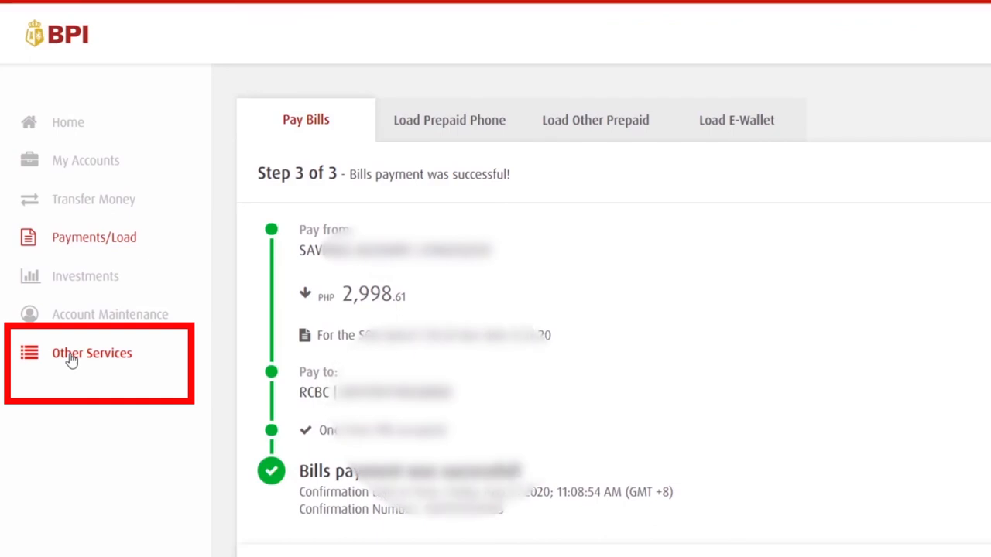
click(92, 353)
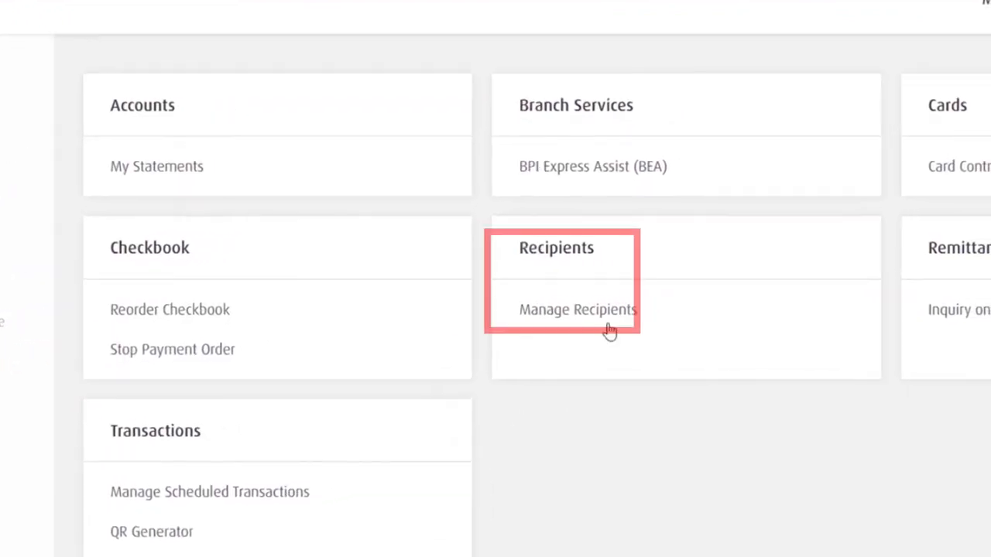
click(578, 310)
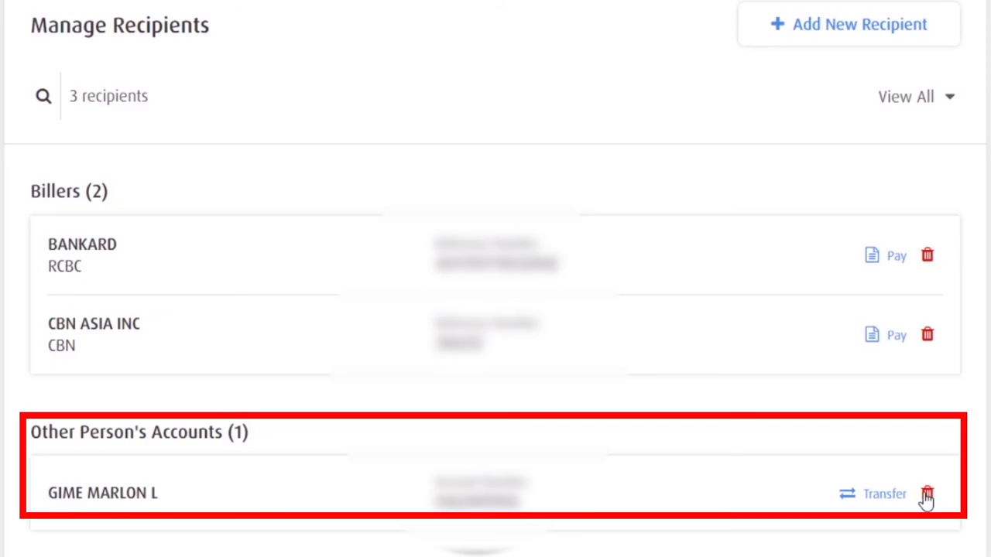
click(926, 493)
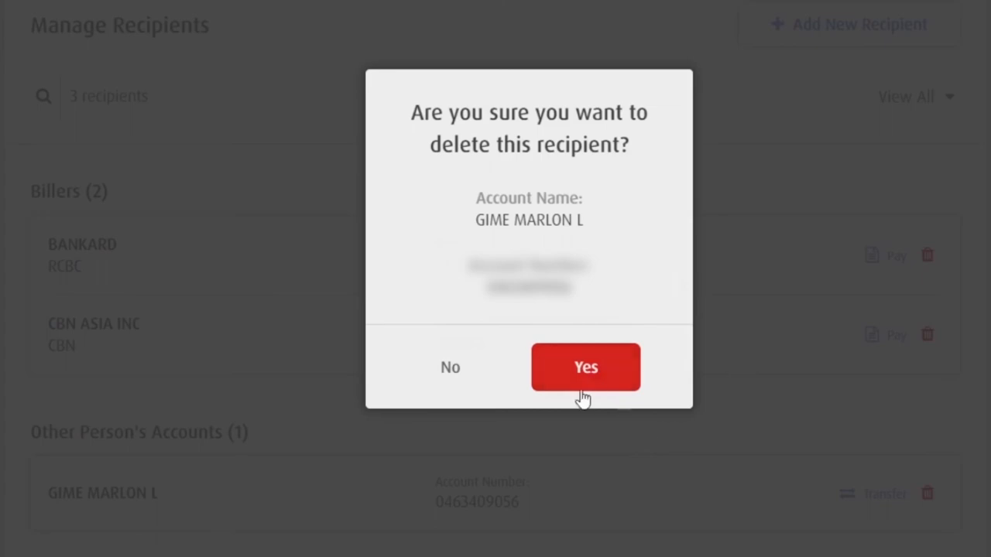
click(585, 367)
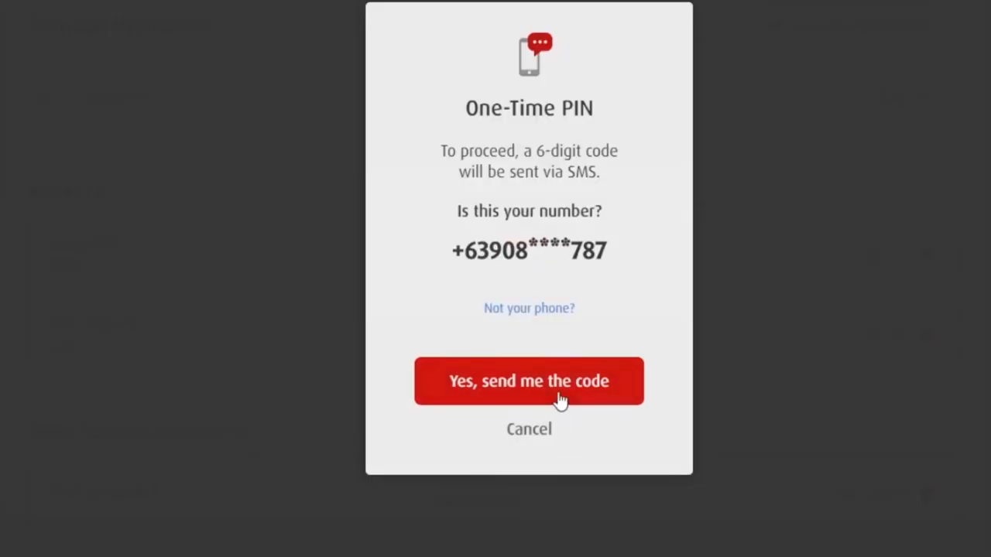
click(529, 381)
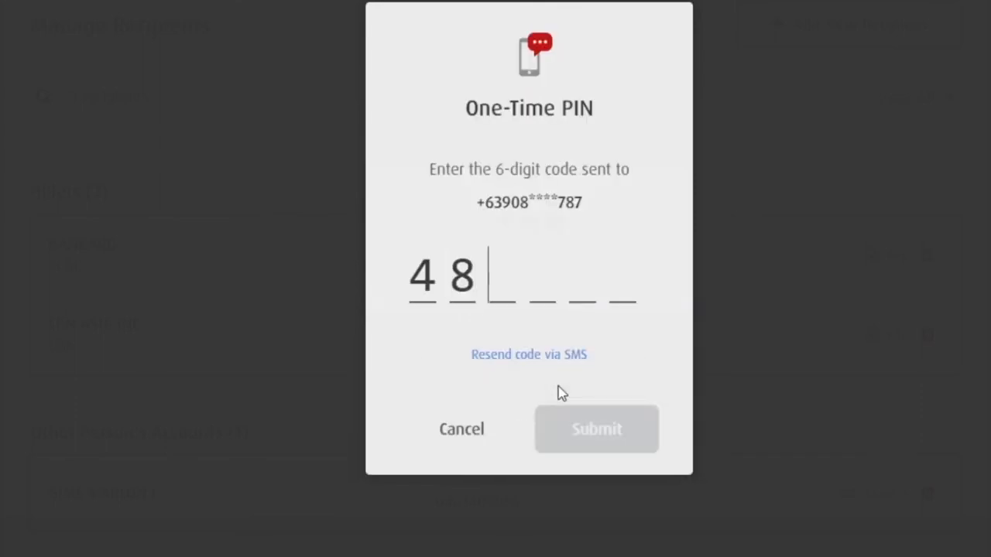
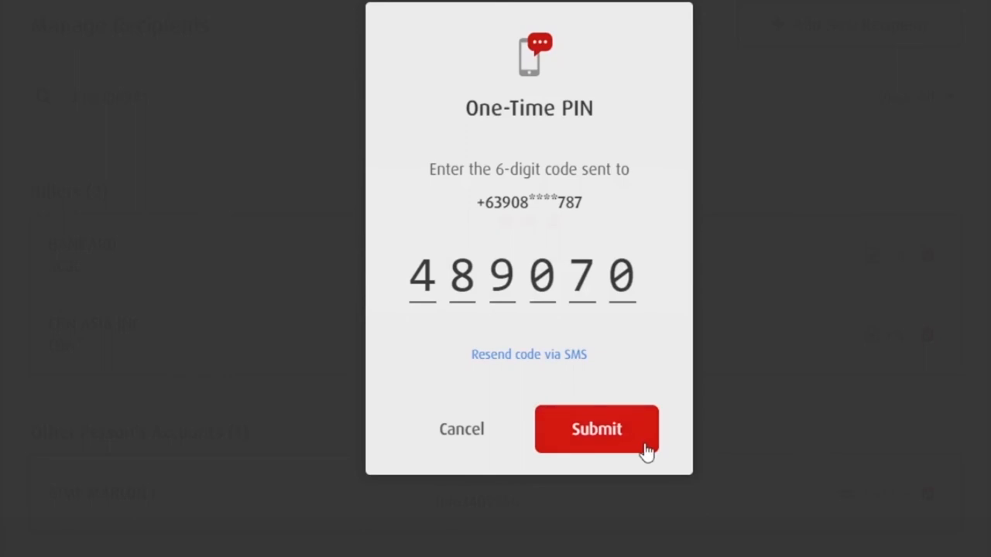
click(596, 428)
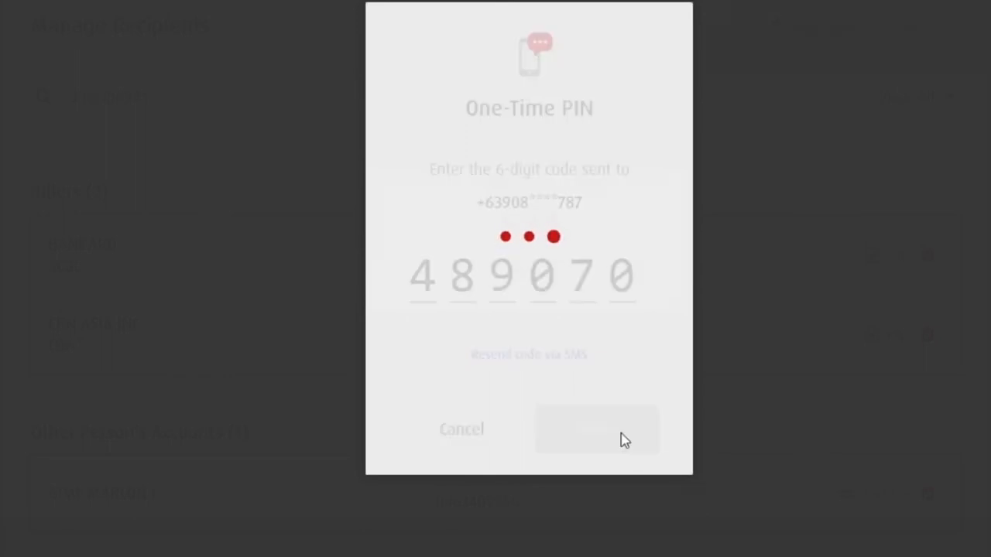
click(597, 429)
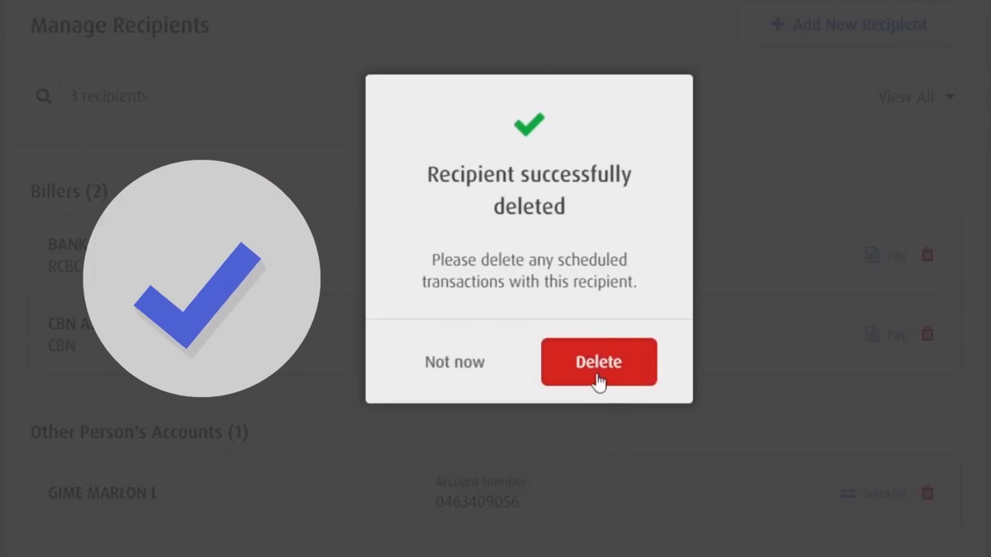
click(598, 362)
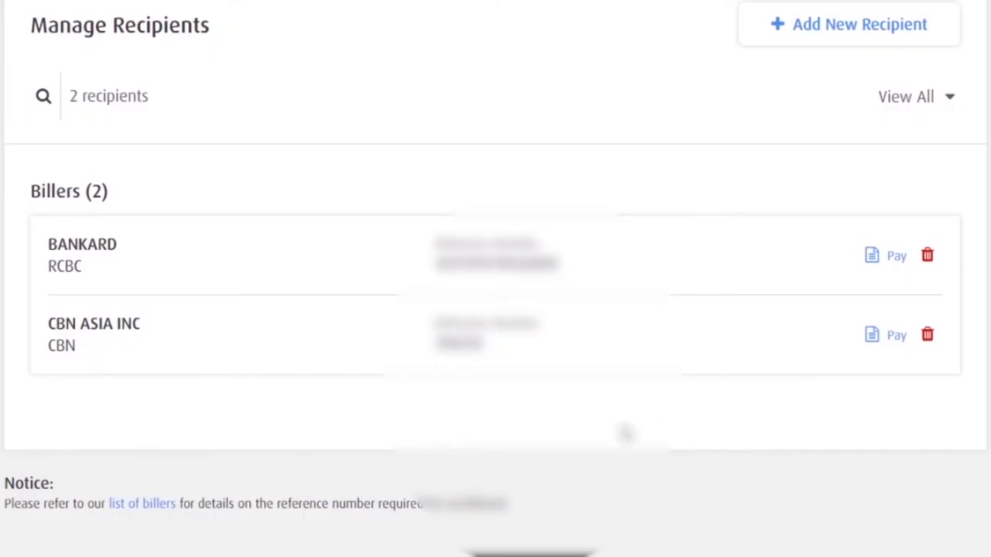